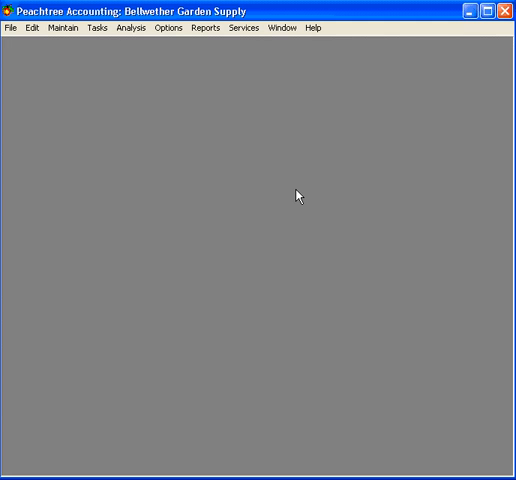
Step: Start Check for Updates from the Services menu, bringing up the Online Update prompt
{"action": "left_click", "coordinate": [246, 28]}
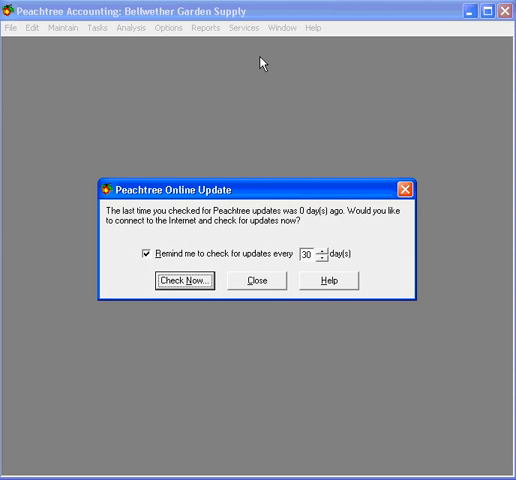
{"action": "mouse_move", "coordinate": [262, 228]}
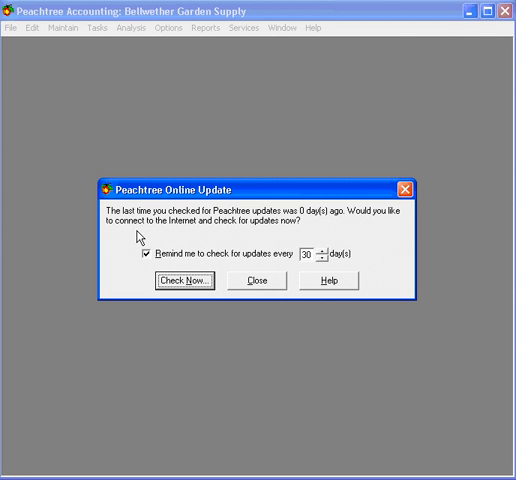
{"action": "mouse_move", "coordinate": [304, 262]}
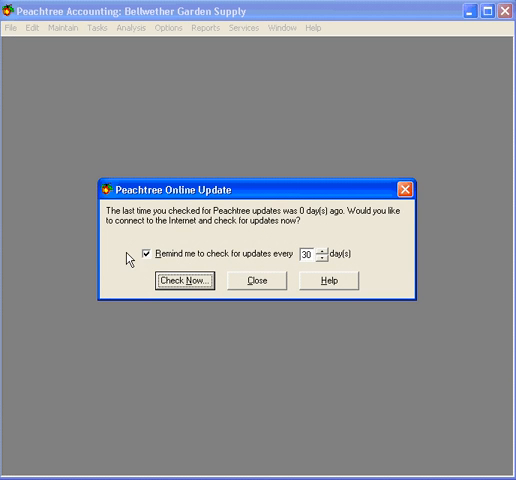
{"action": "mouse_move", "coordinate": [290, 264]}
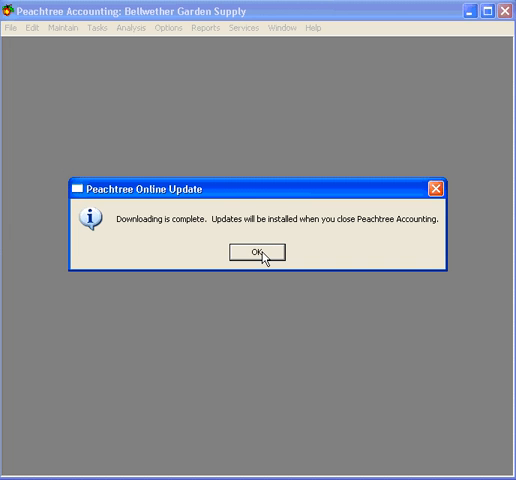
{"action": "mouse_move", "coordinate": [158, 228]}
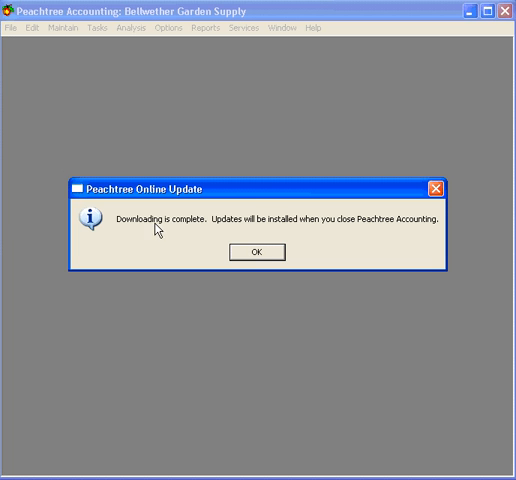
{"action": "mouse_move", "coordinate": [238, 224]}
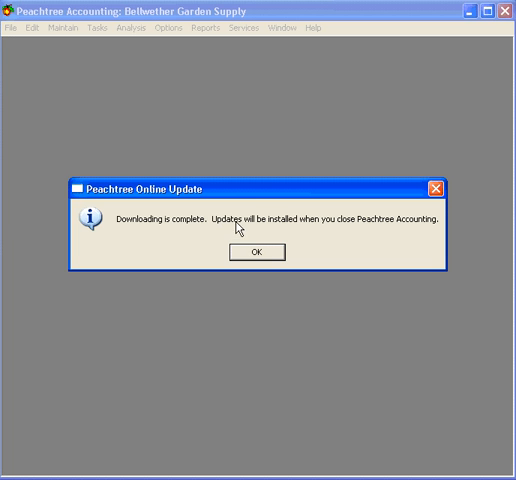
{"action": "mouse_move", "coordinate": [424, 228]}
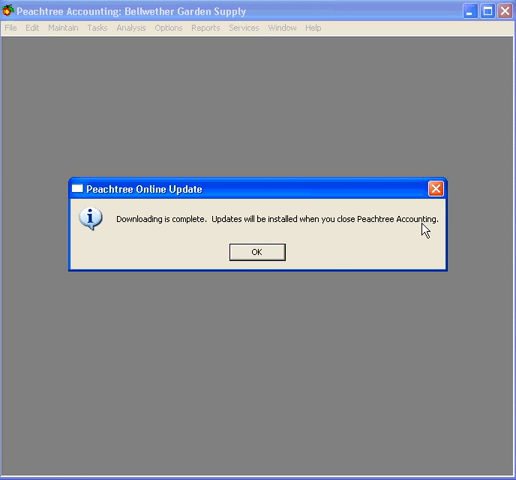
Step: Dismiss the download-complete notice and go to the File menu to exit Peachtree
{"action": "left_click", "coordinate": [258, 252]}
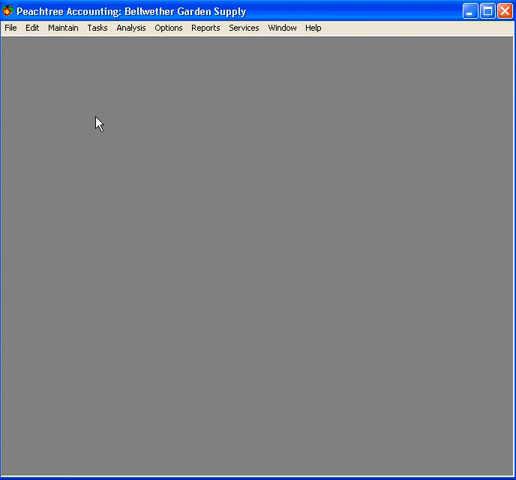
{"action": "left_click", "coordinate": [12, 28]}
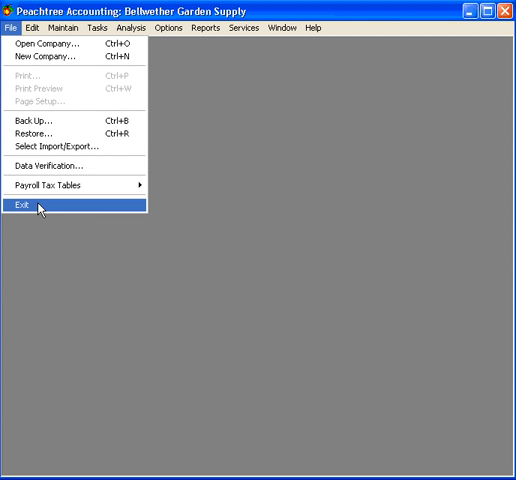